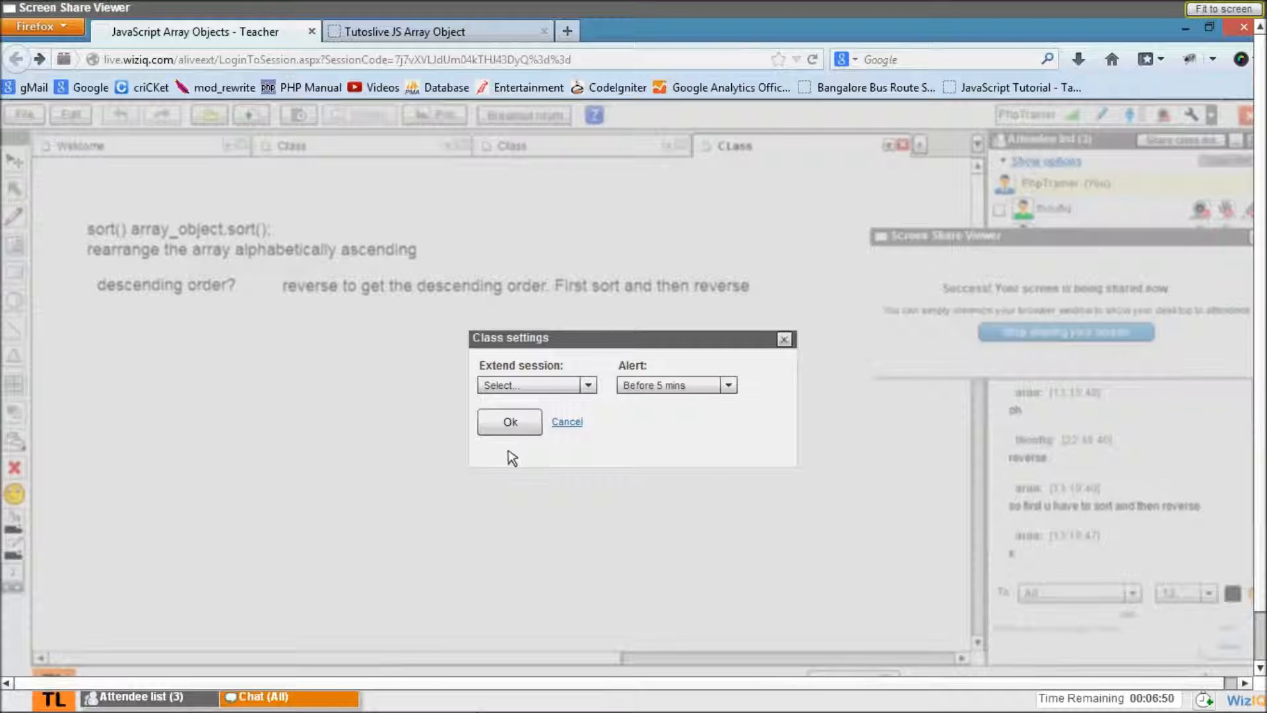
Dismiss the class settings prompt and write 'How do I sort numbers?' on the whiteboard
click(508, 422)
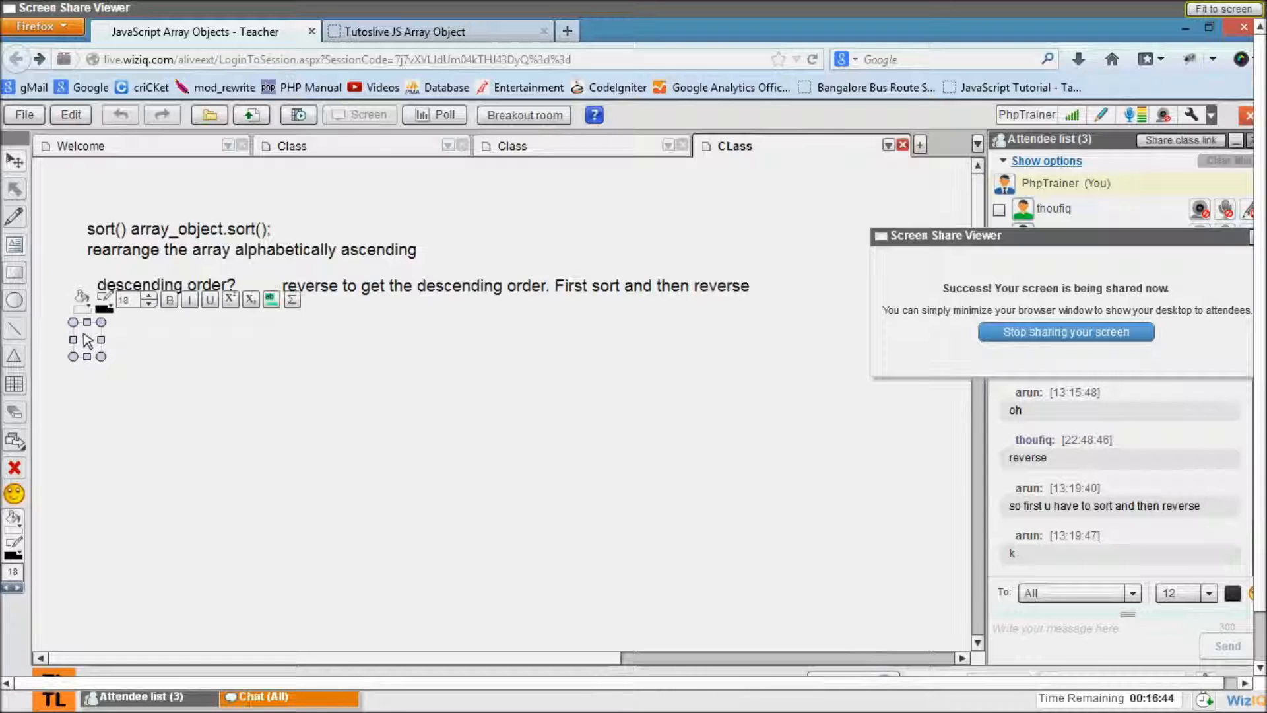
text(How do I s)
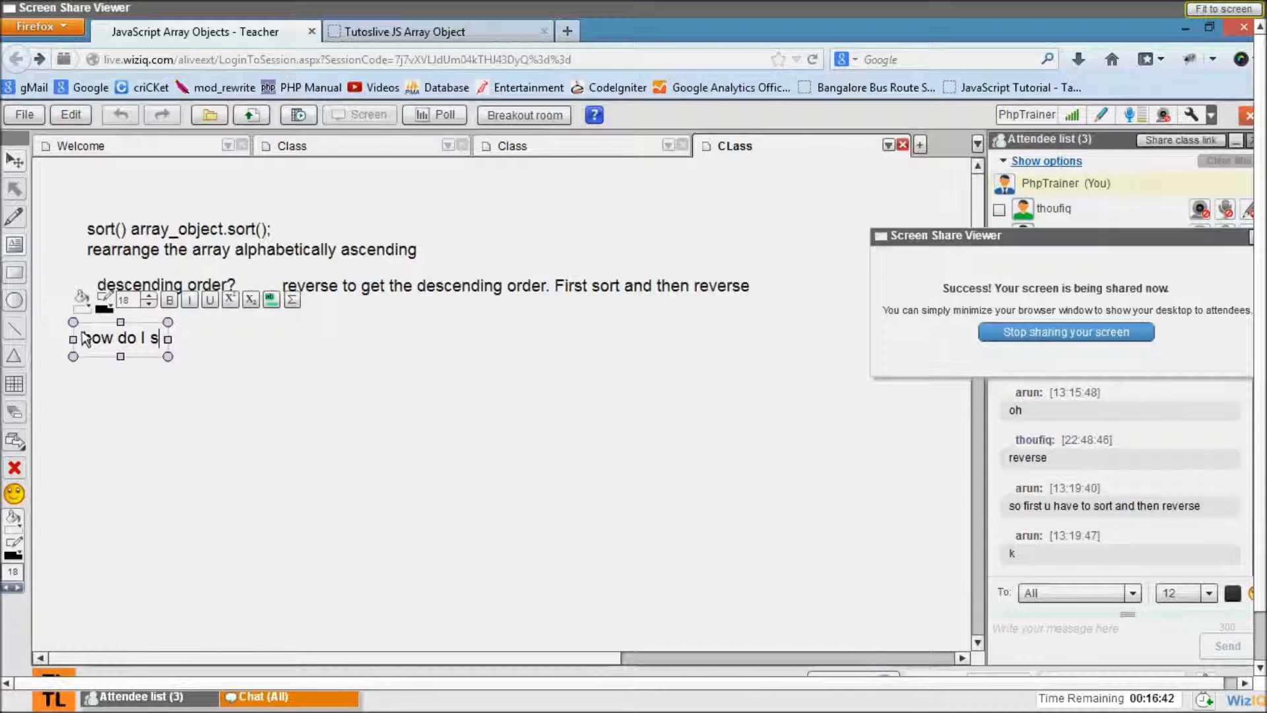
text(ort n)
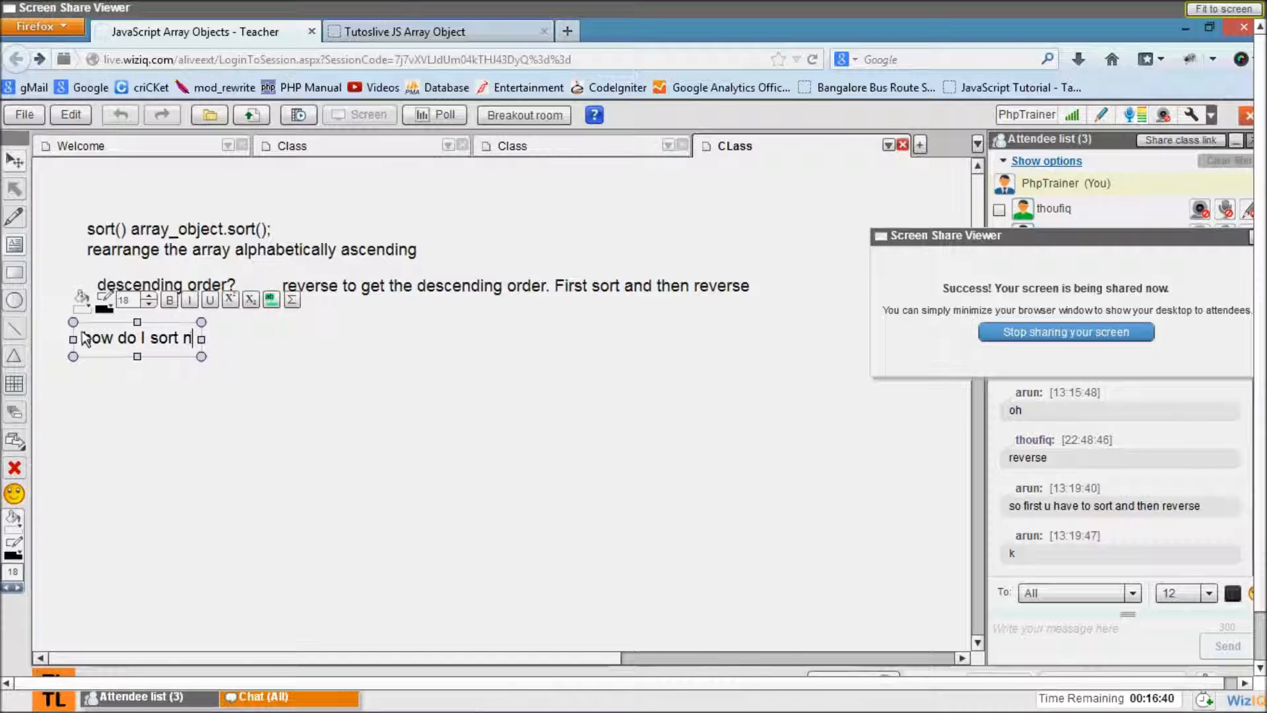
text(umbers)
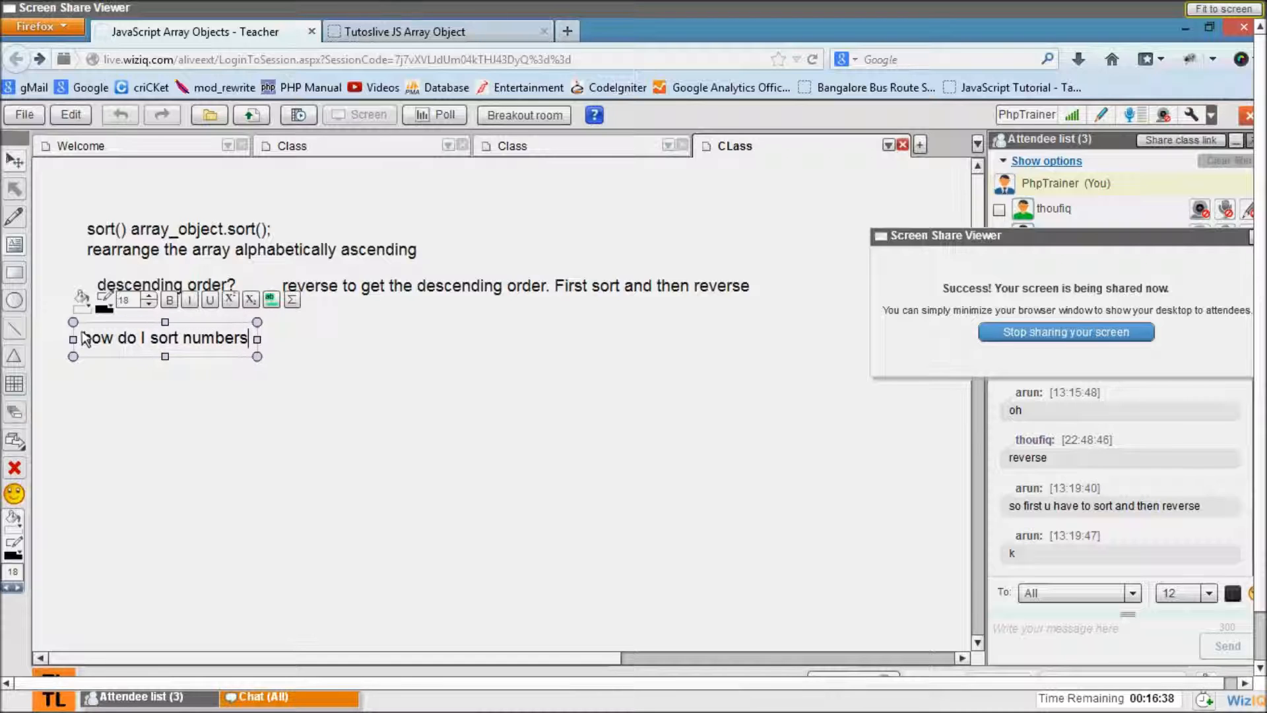
text(?)
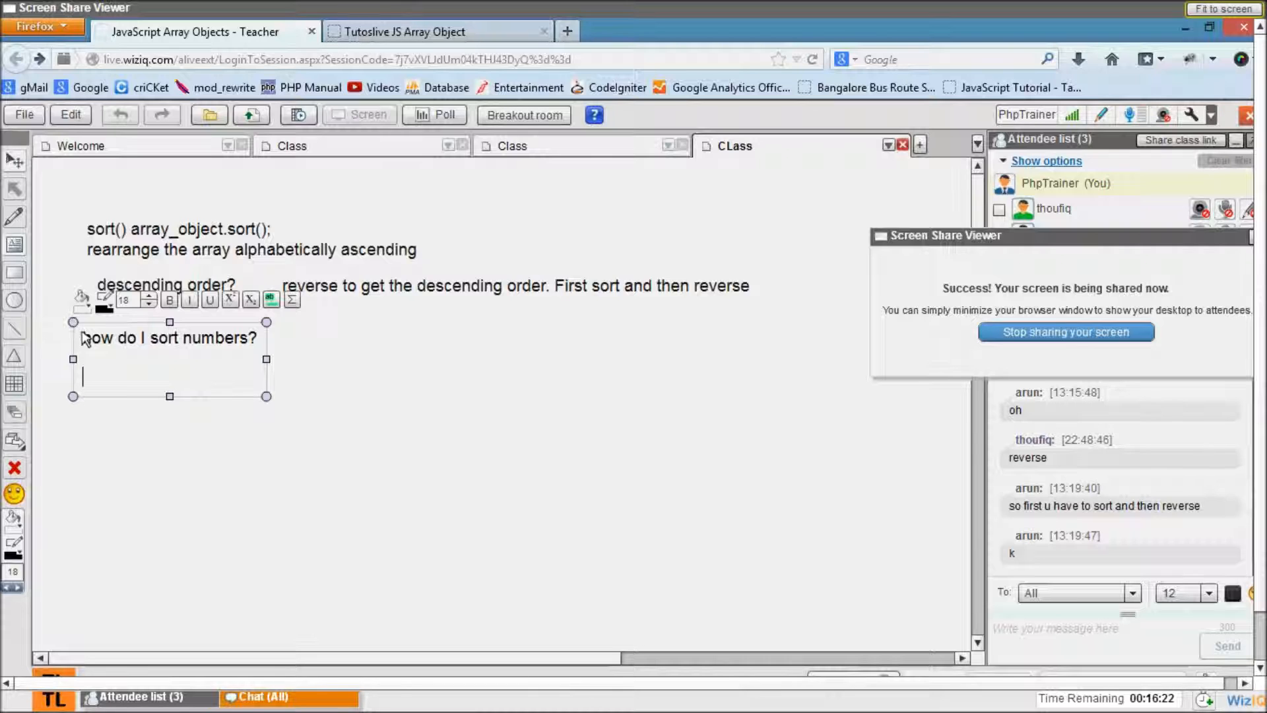
Write 'array_object.sort(sortFunction);' on the line below the question
text(sort(sortFunction)
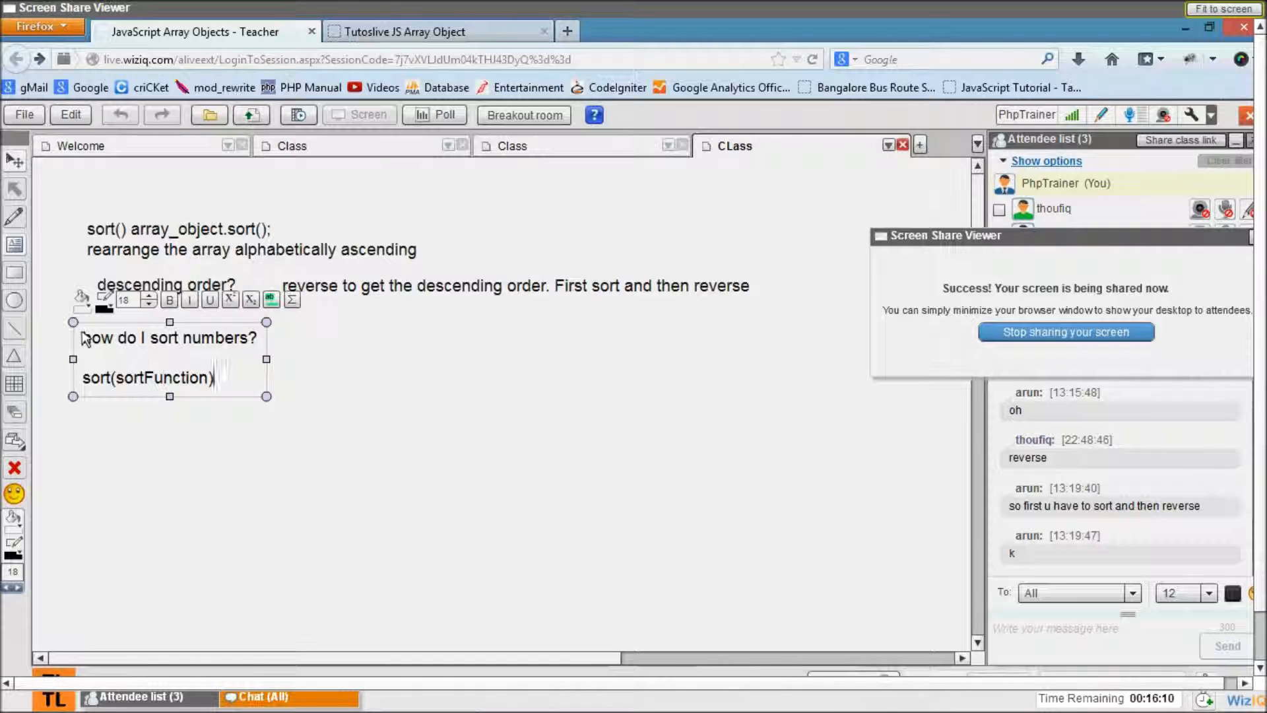
text(;)
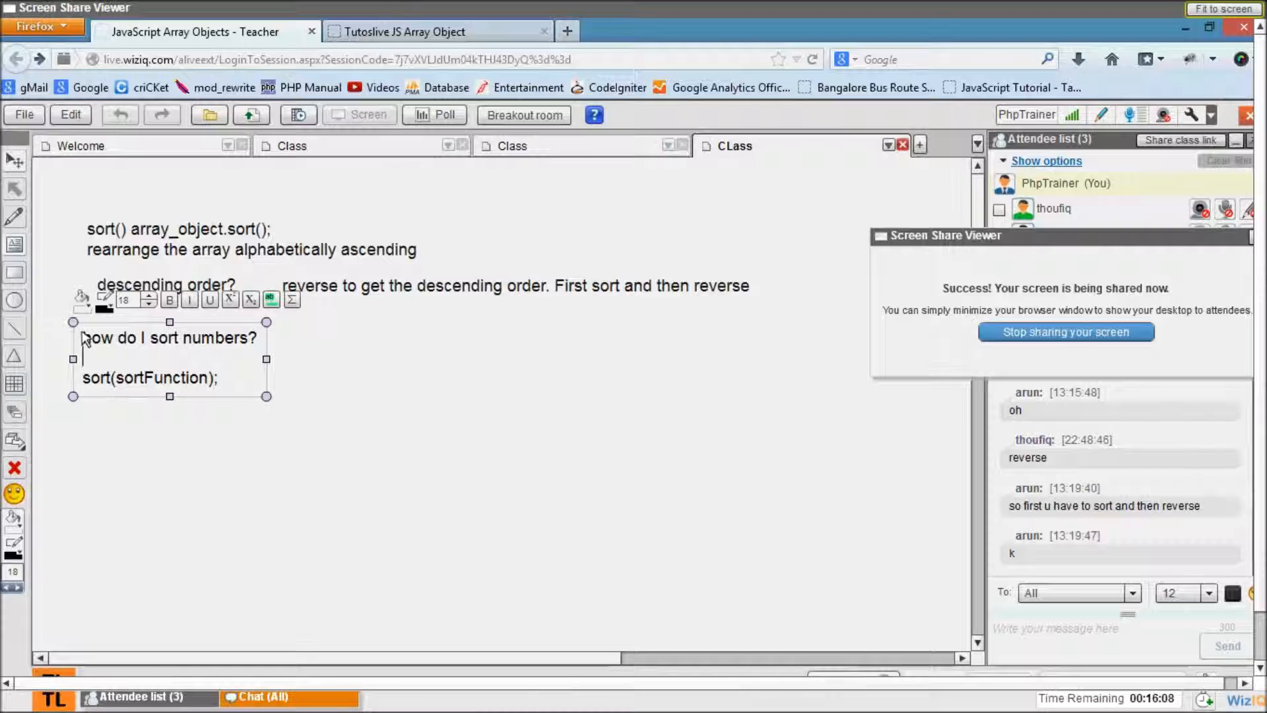
text(array_object.)
text(function)
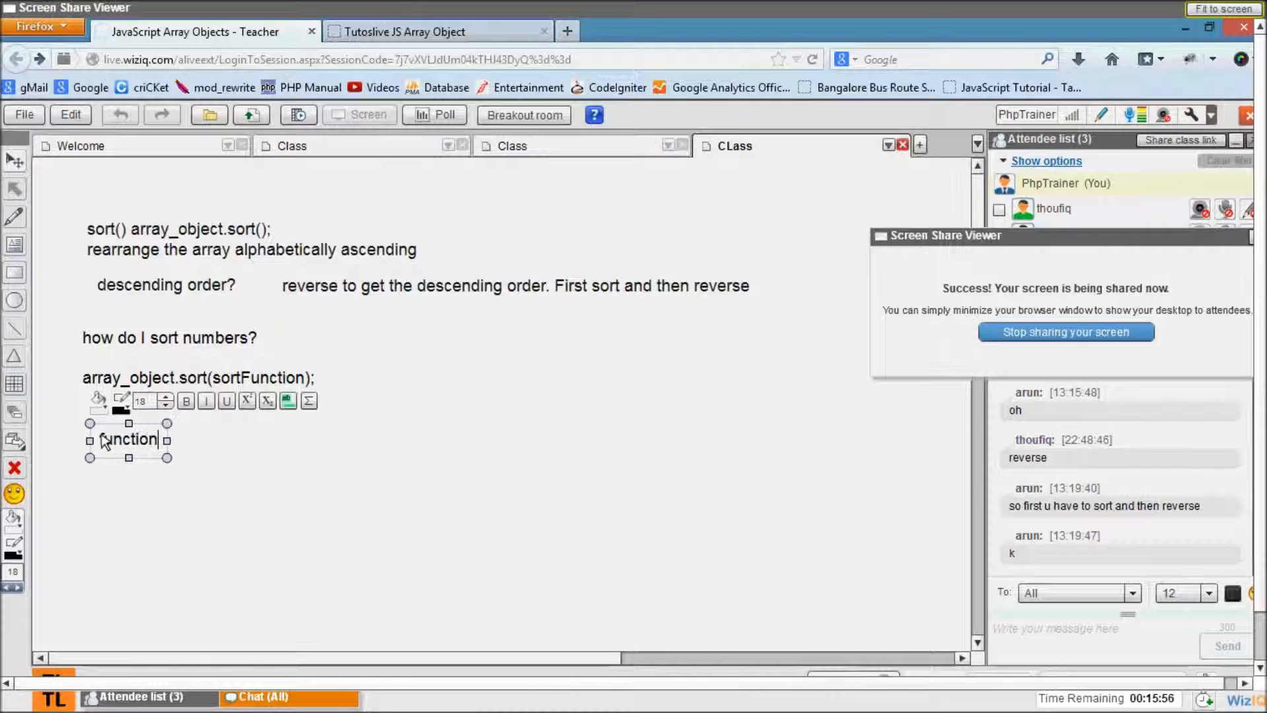
Begin typing the 'function sortFunction' definition in a new text box
text(sortF)
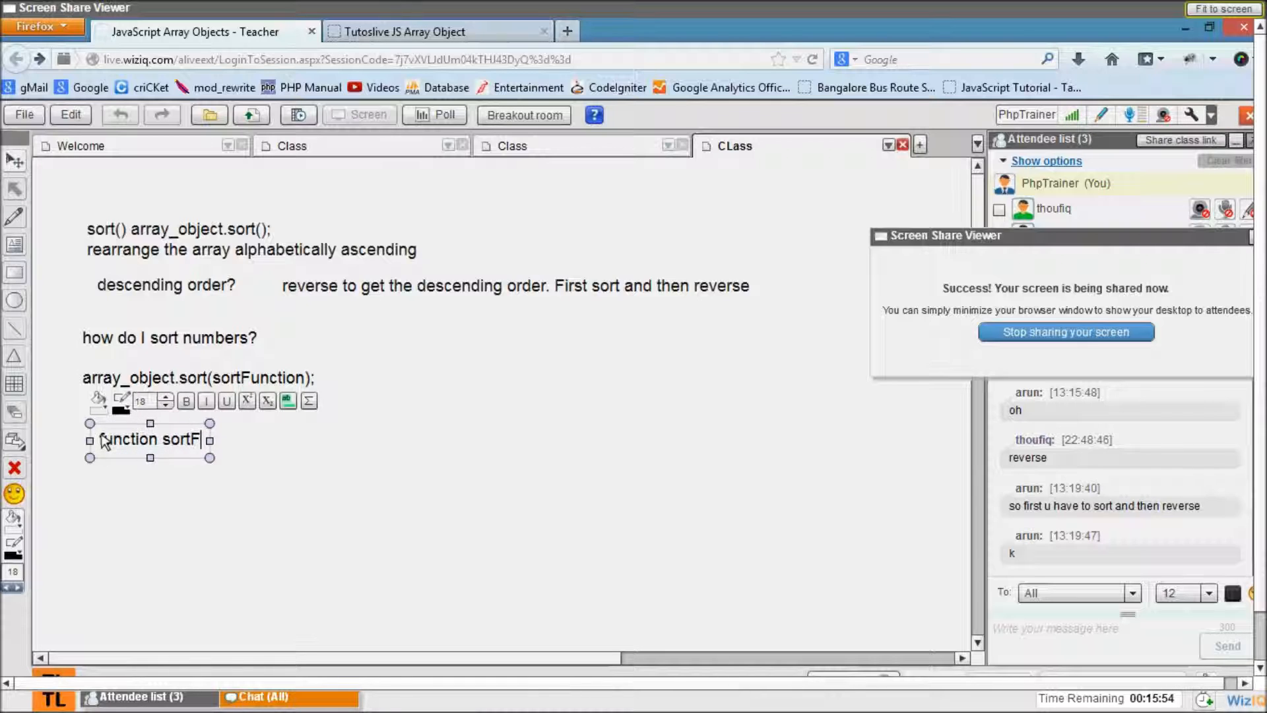
text(unc)
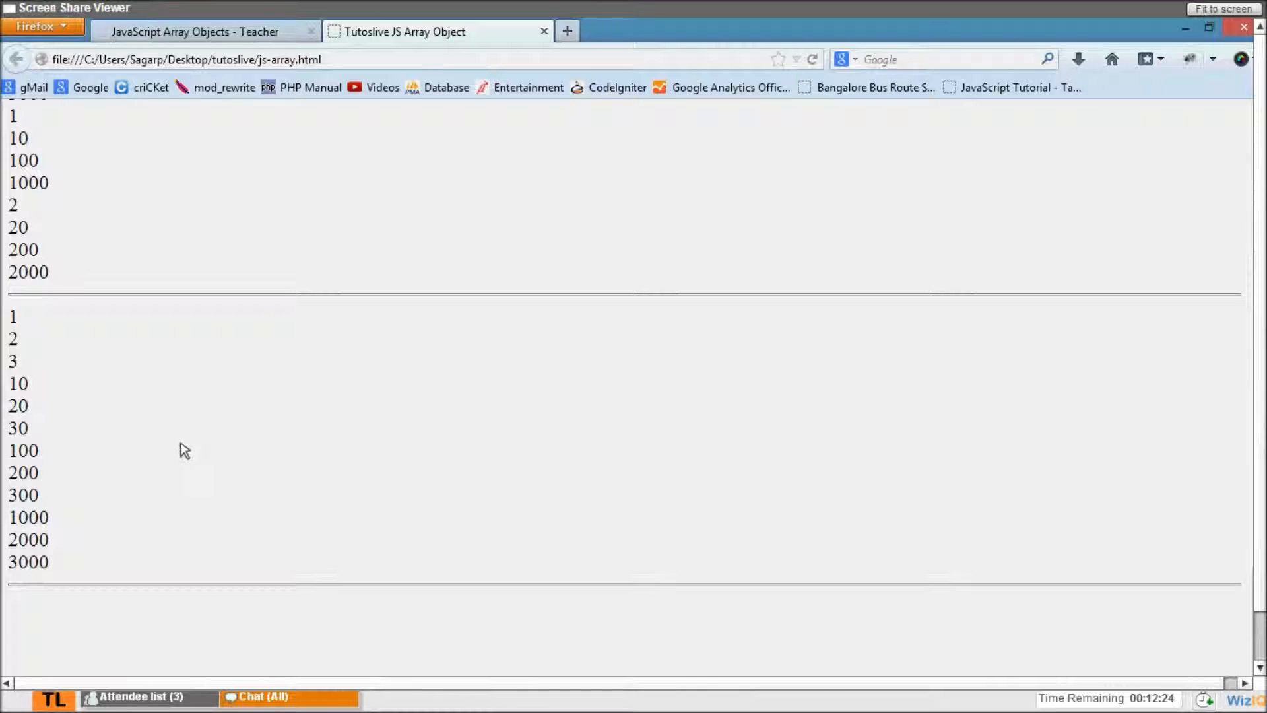
mouse_move(198, 443)
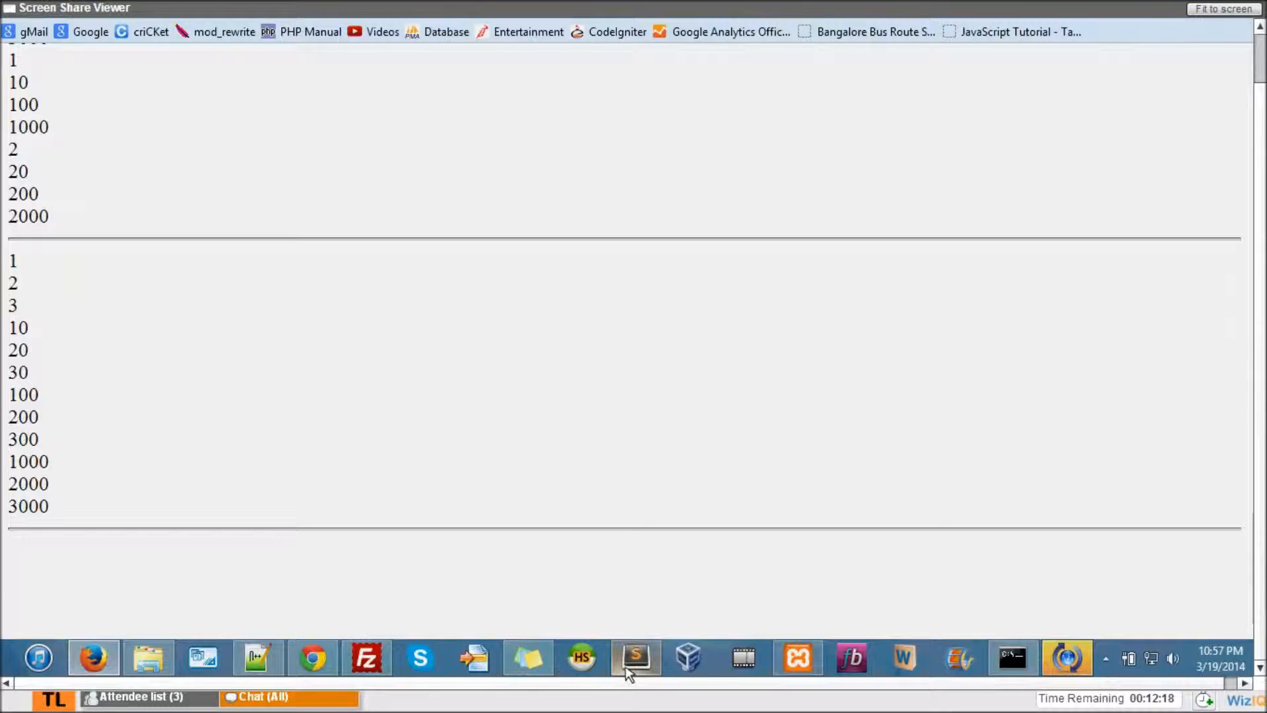
Add the descending sort in the editor, then scroll the browser page to the 3000-to-1 list
click(634, 656)
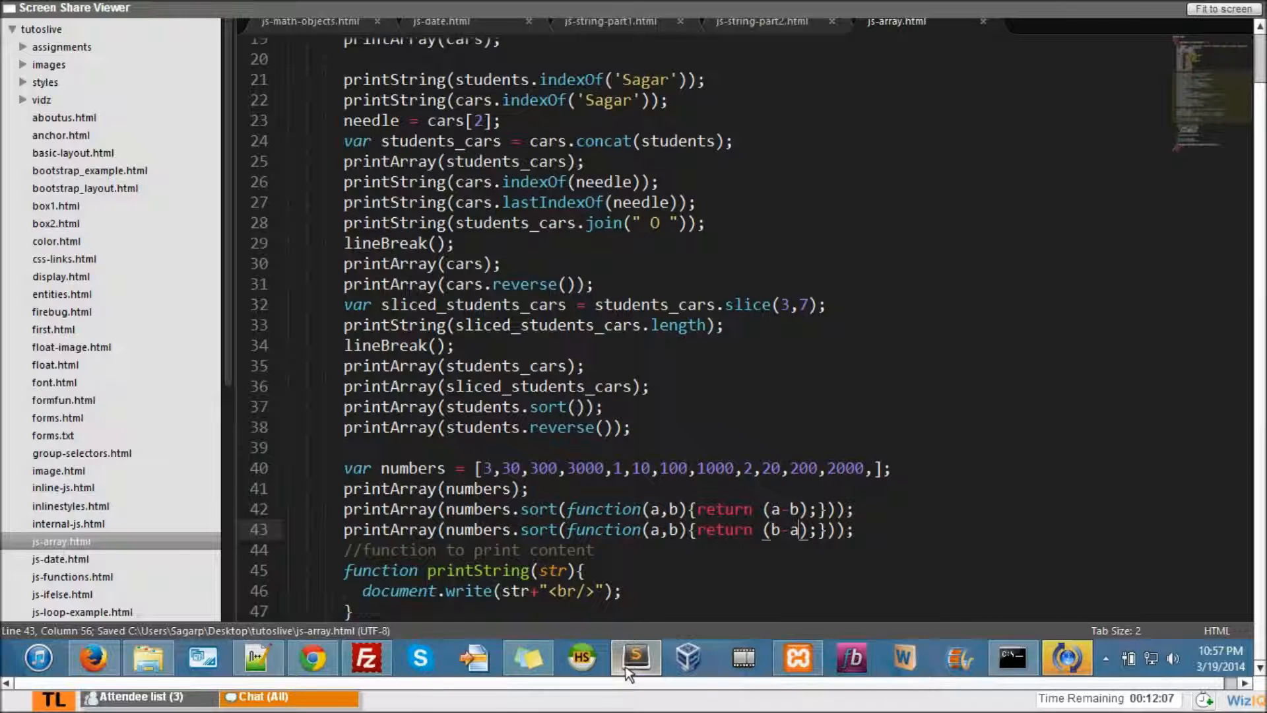
click(634, 656)
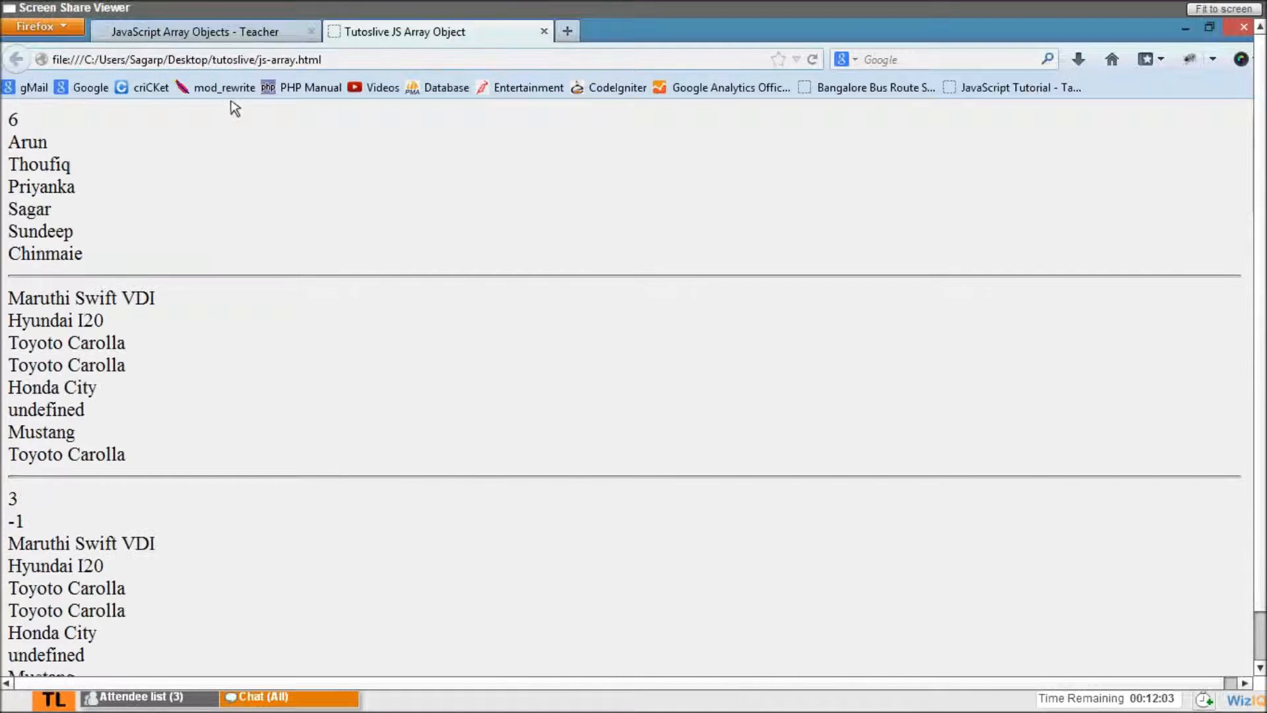
scroll(down, 3)
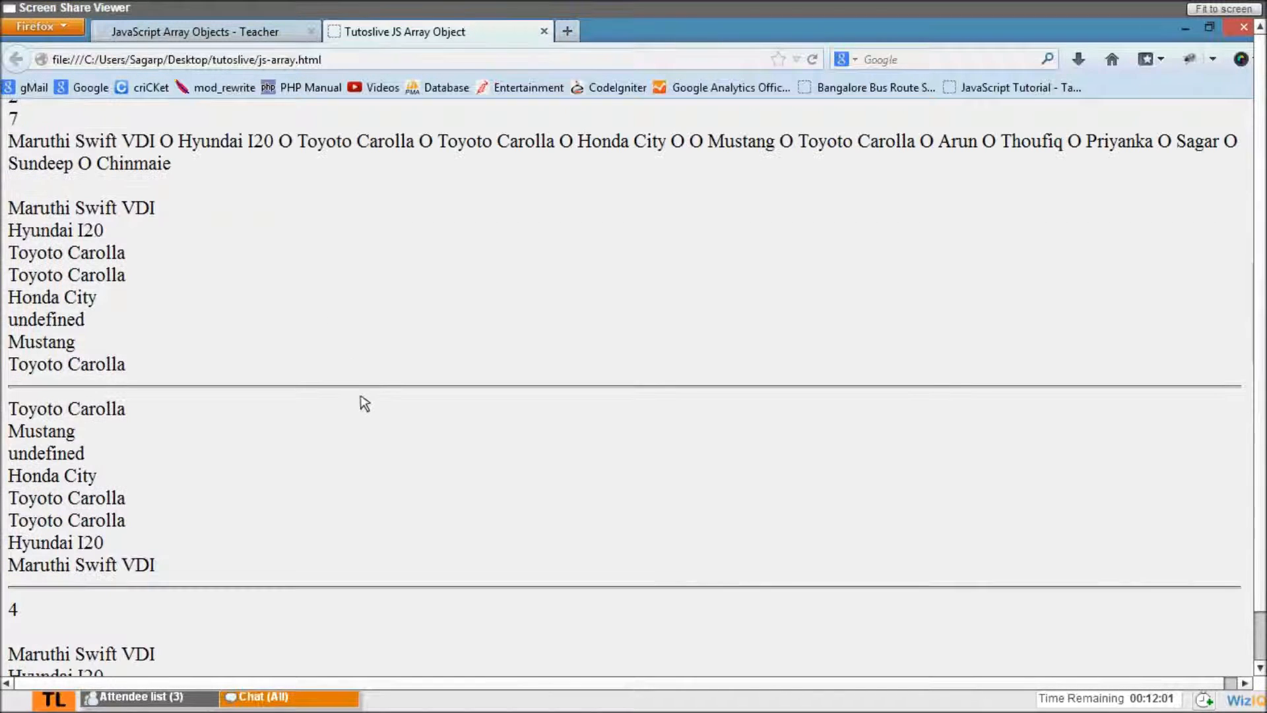
scroll(down, 3)
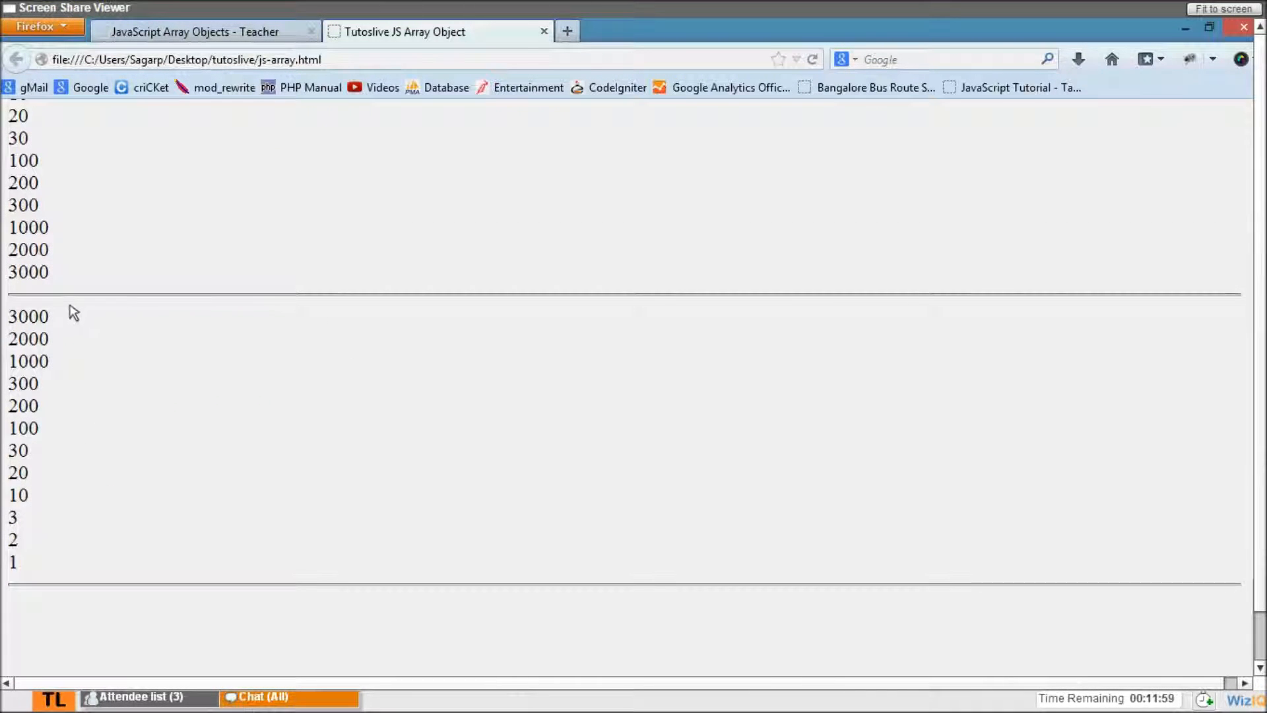